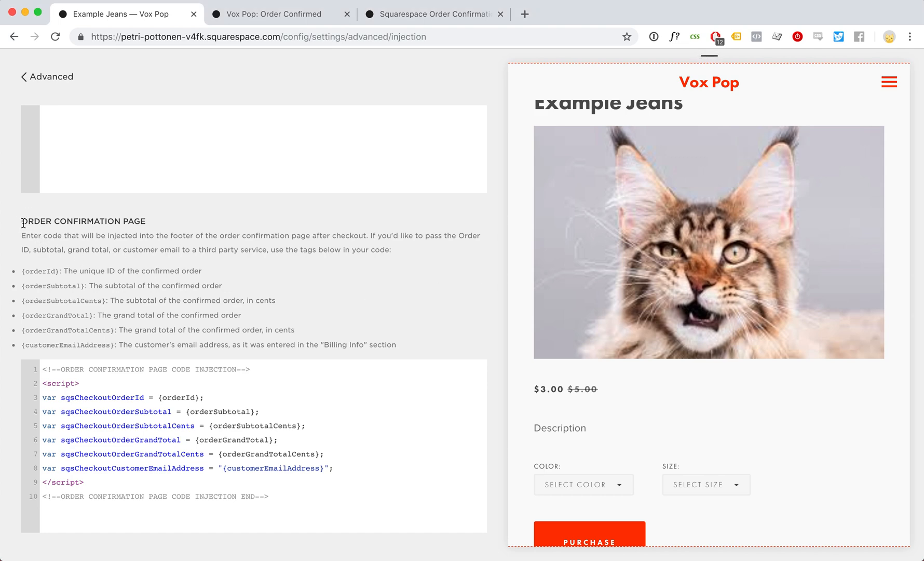
# Review the open forum threads on undocumented order confirmation variables and order data, ending on the Order Confirmation Info question
pyautogui.doubleClick(70, 220)
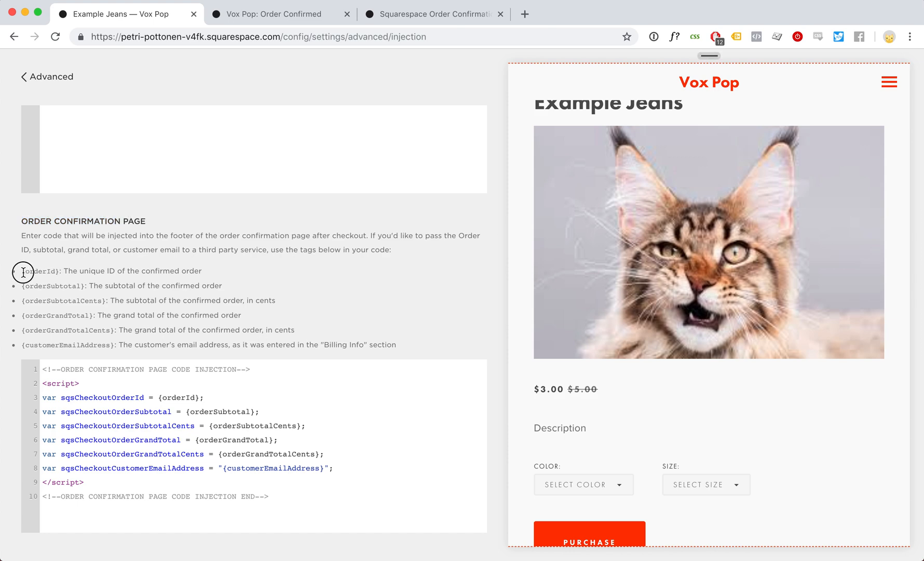
pyautogui.moveTo(23, 271); pyautogui.dragTo(392, 344)
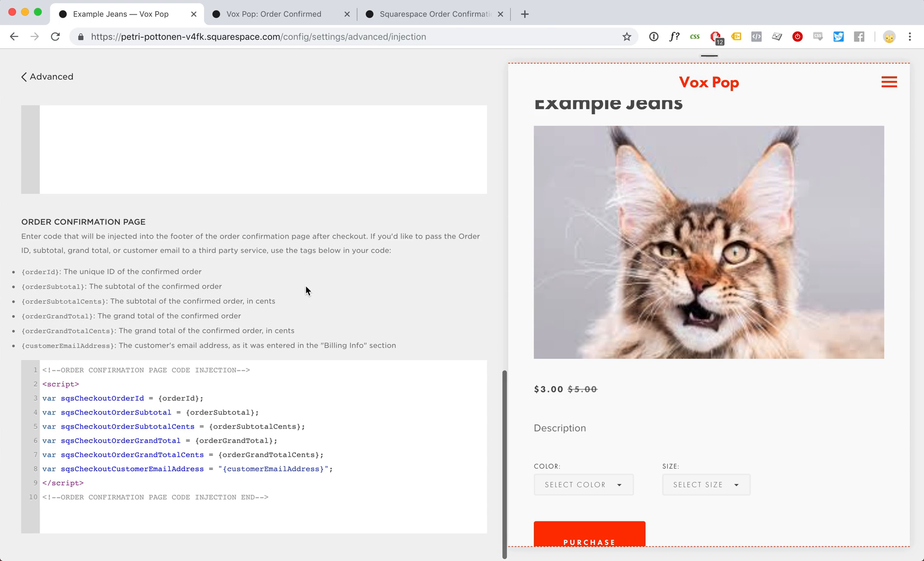
pyautogui.moveTo(221, 282)
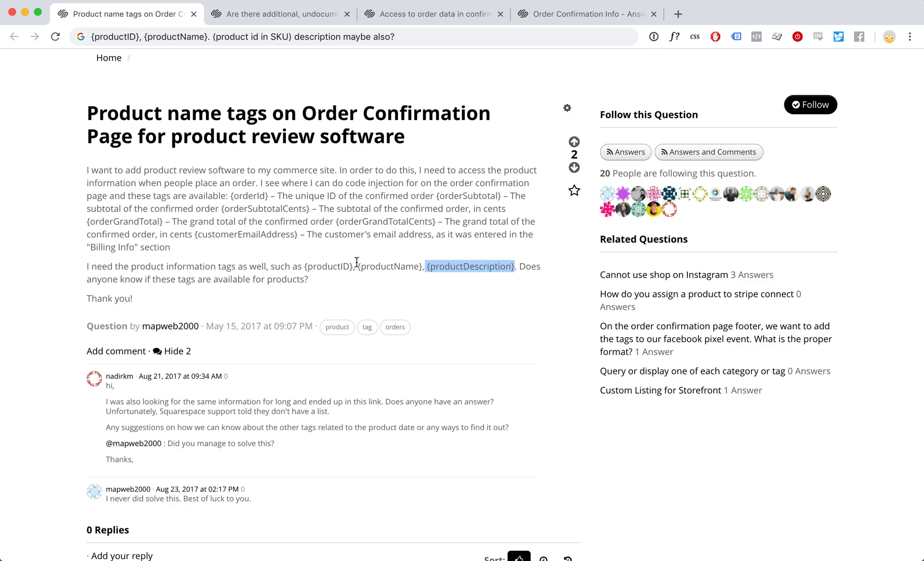
pyautogui.click(278, 14)
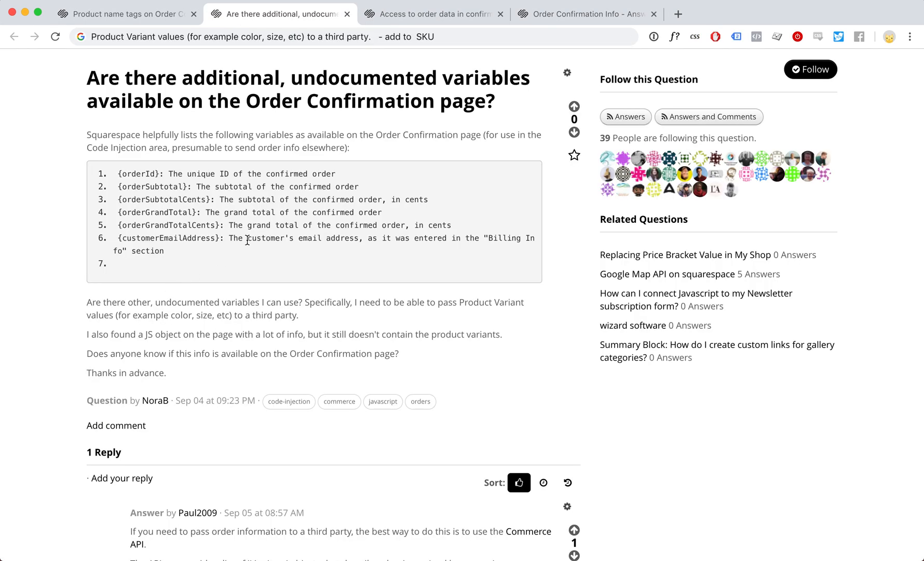
pyautogui.click(434, 14)
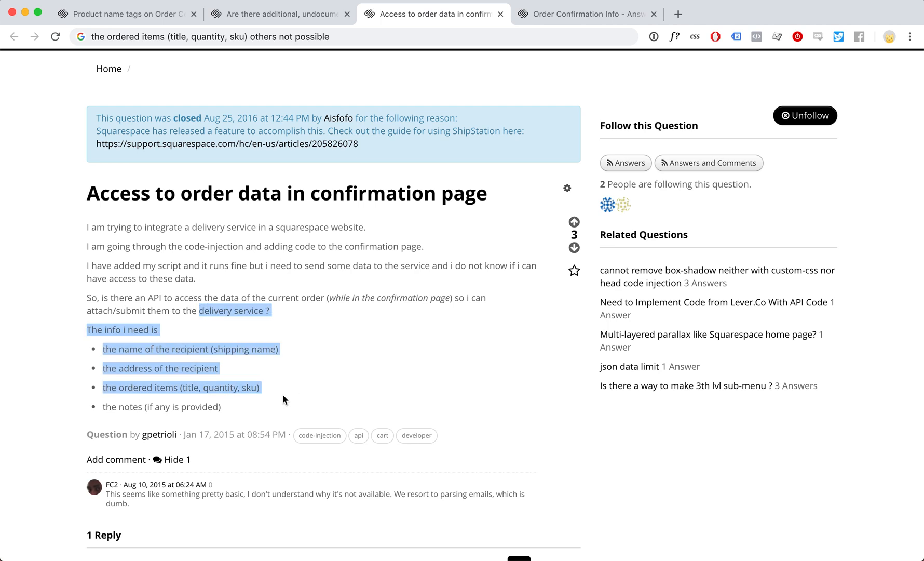
pyautogui.click(584, 14)
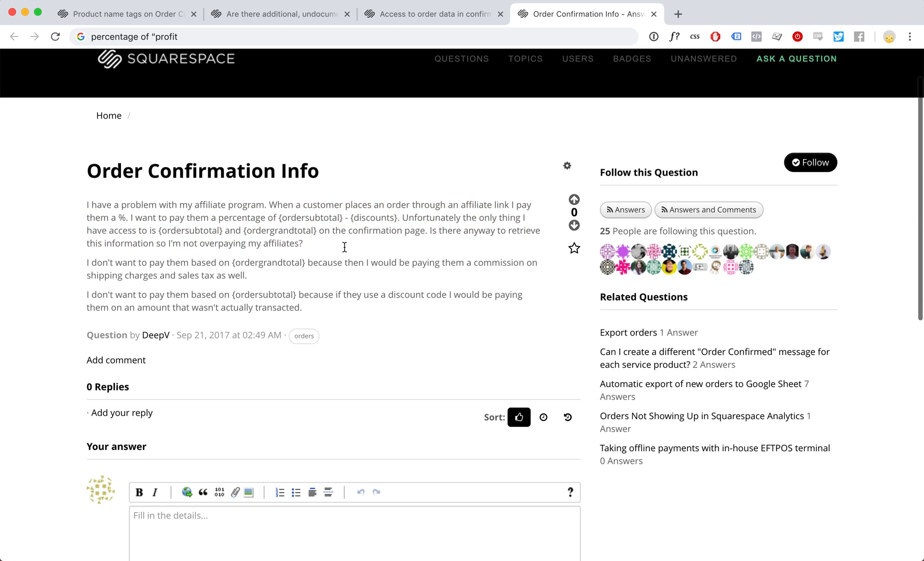
pyautogui.scroll(-3)
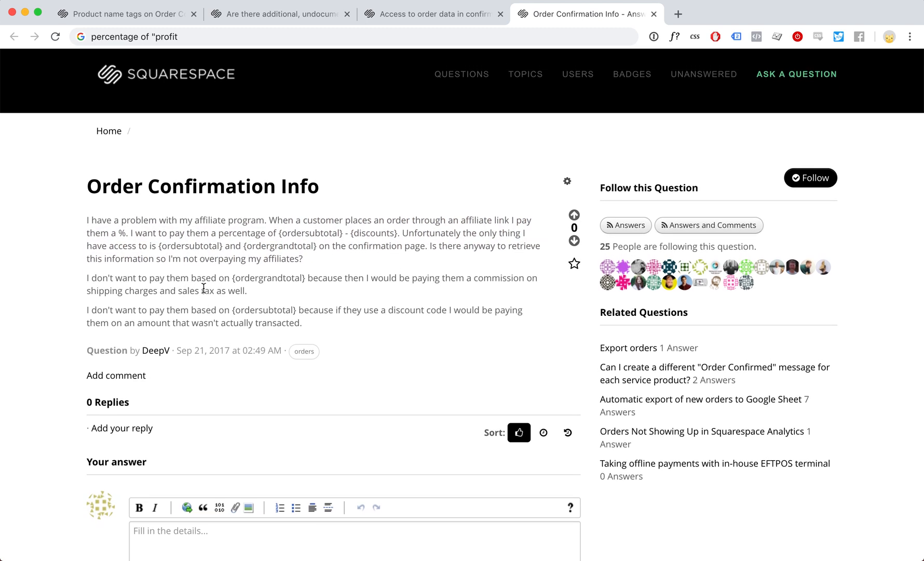
pyautogui.scroll(-3)
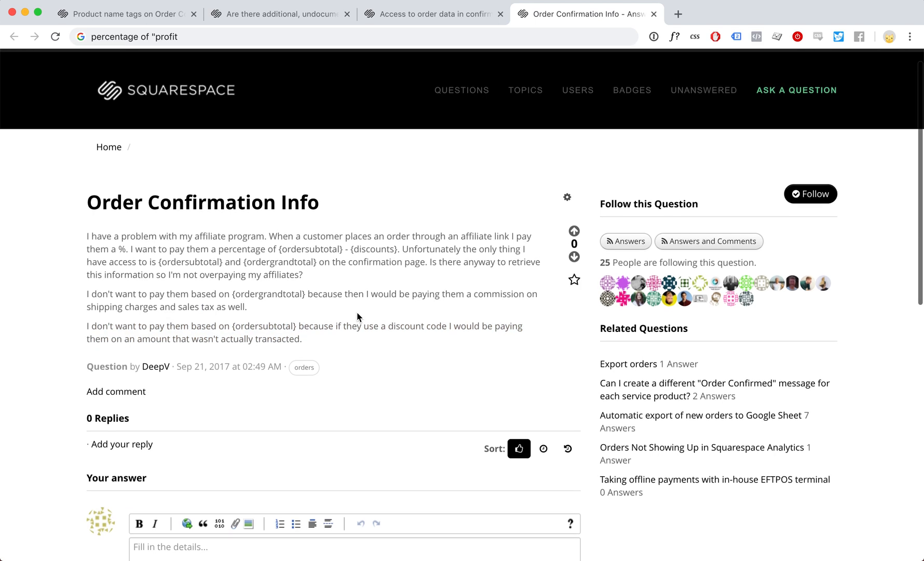
pyautogui.moveTo(361, 310)
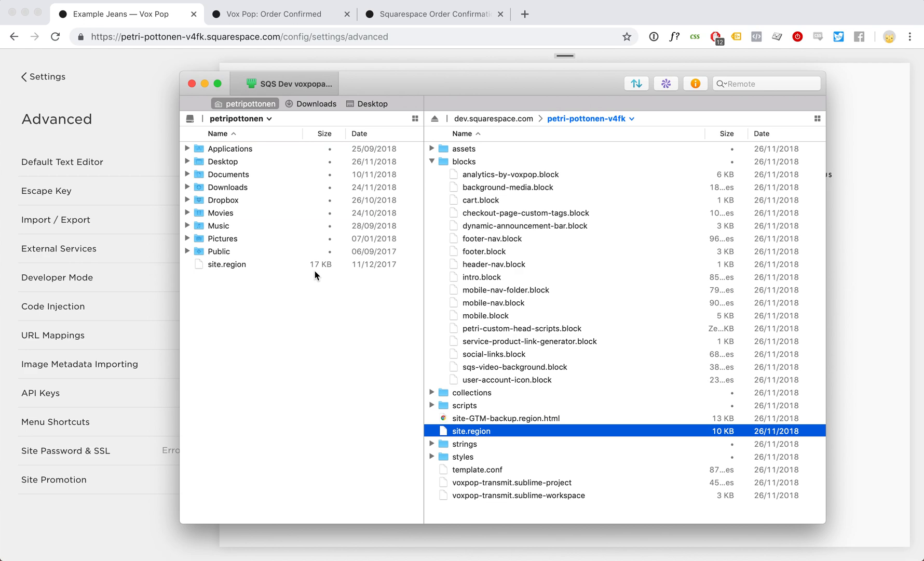
pyautogui.moveTo(487, 436)
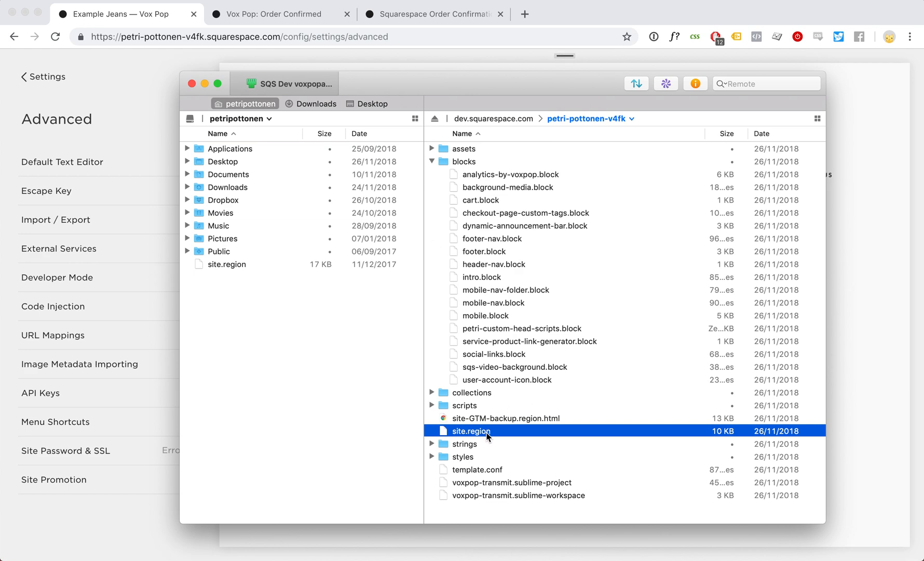
pyautogui.moveTo(539, 185)
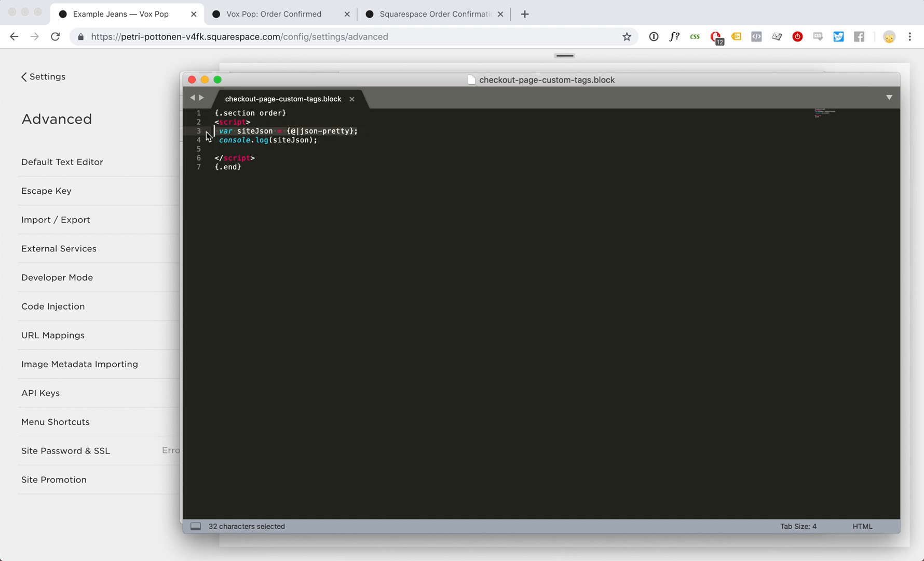
# Select the var siteJson line in checkout-page-custom-tags.block that builds the order JSON
pyautogui.doubleClick(270, 130)
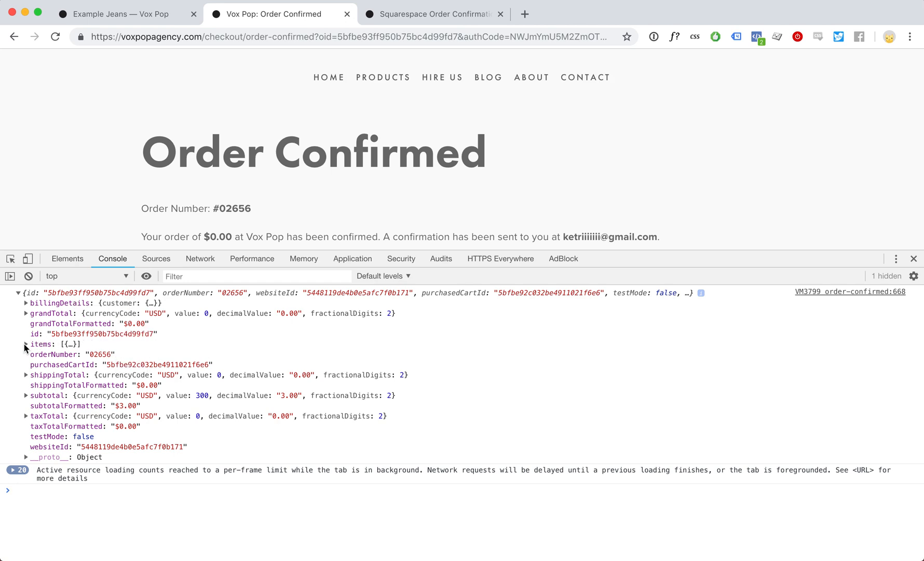
# Expand the logged order's items and first item to locate its sku value, then collapse the object
pyautogui.click(26, 344)
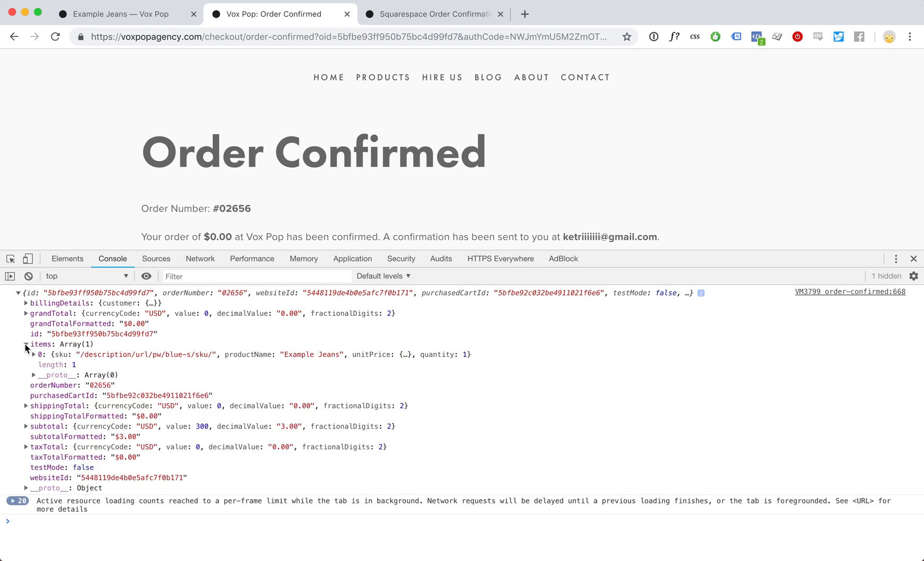
pyautogui.click(26, 355)
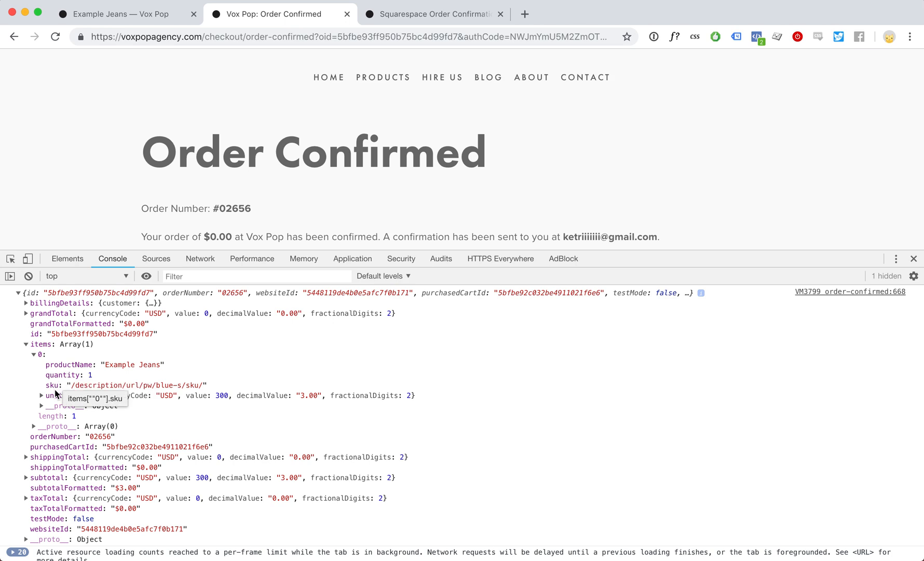
pyautogui.moveTo(112, 389)
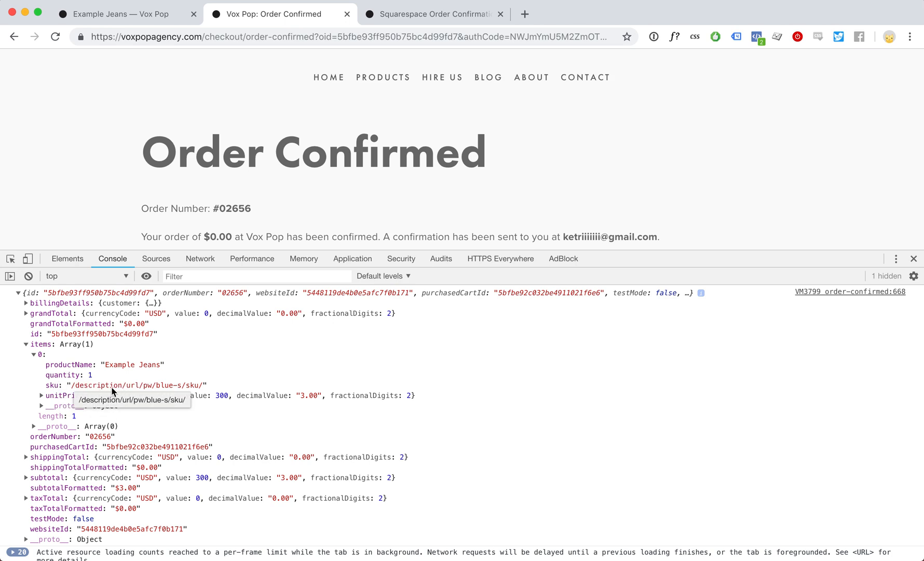
pyautogui.moveTo(50, 386)
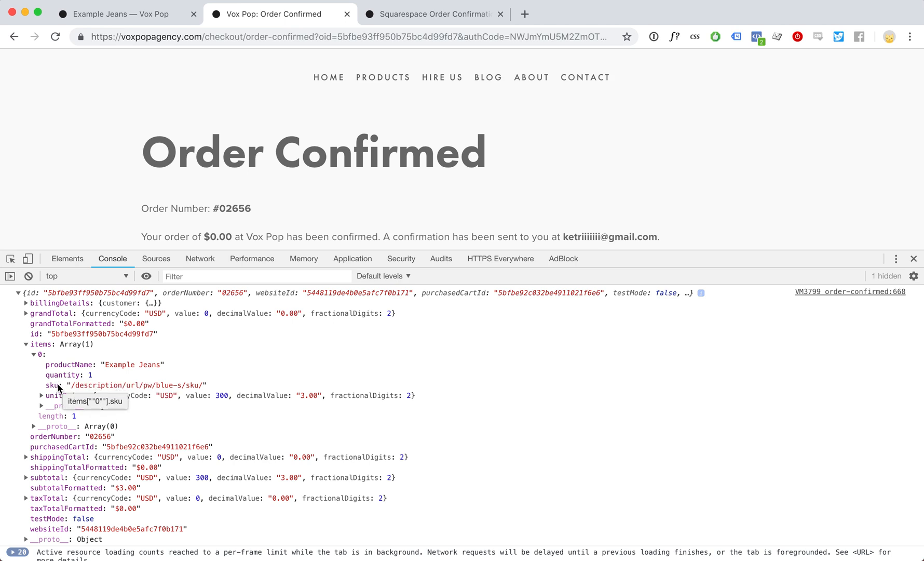
pyautogui.scroll(-3)
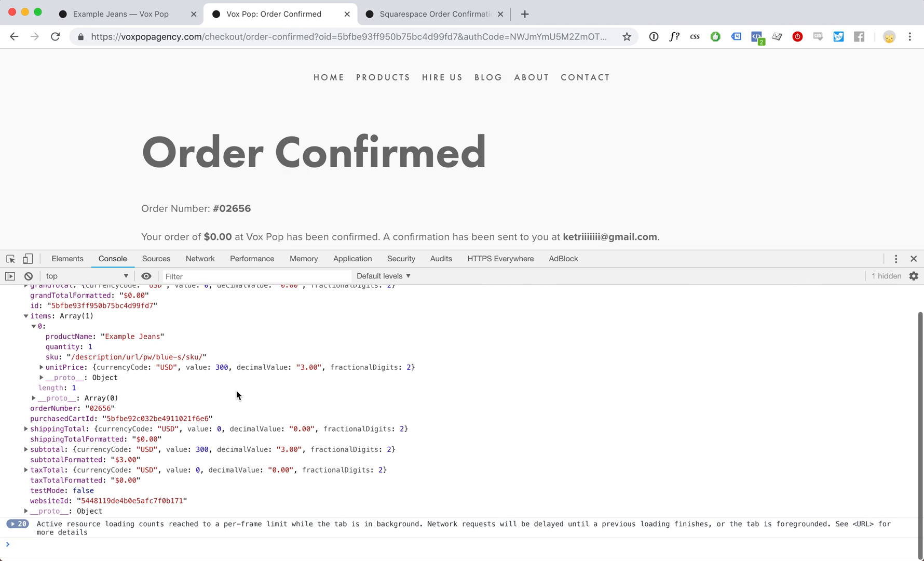
pyautogui.moveTo(55, 463)
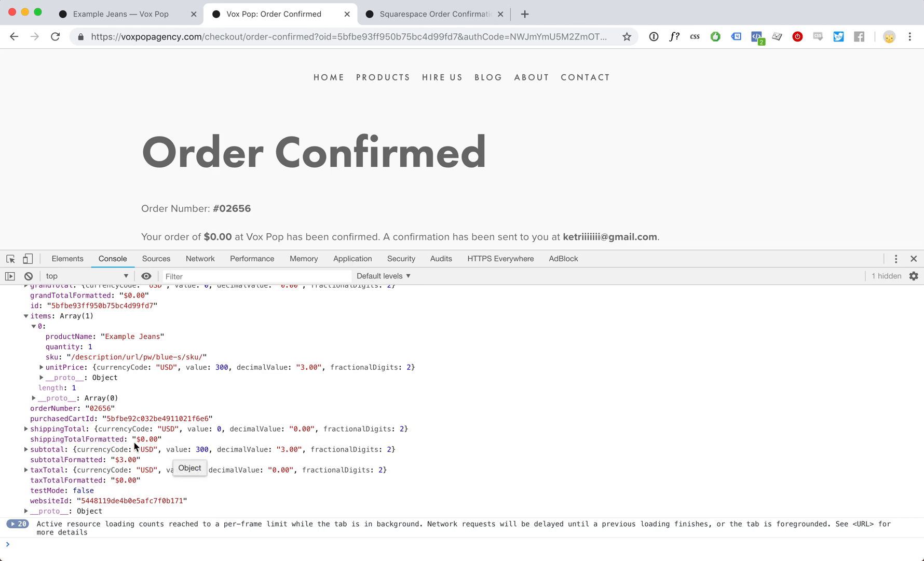
pyautogui.moveTo(127, 453)
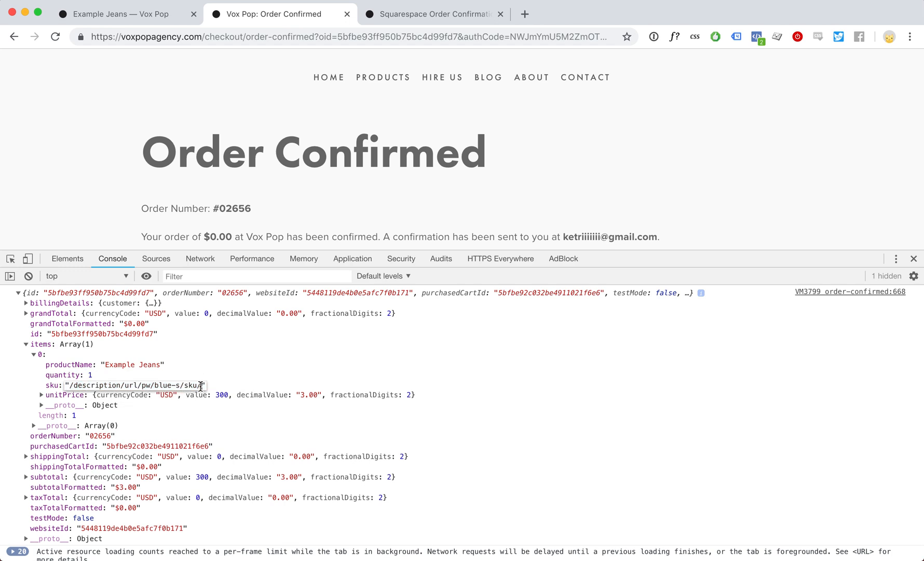
pyautogui.doubleClick(171, 385)
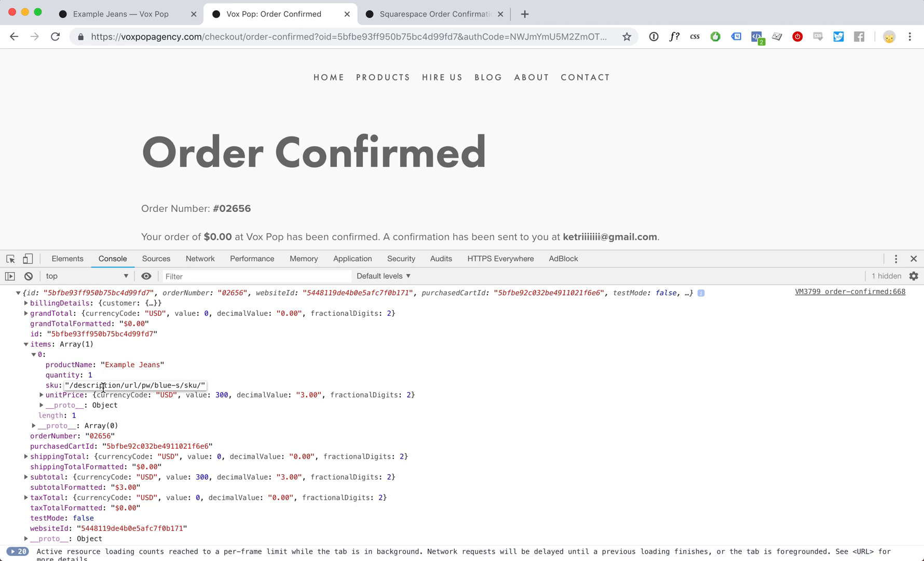
pyautogui.click(18, 292)
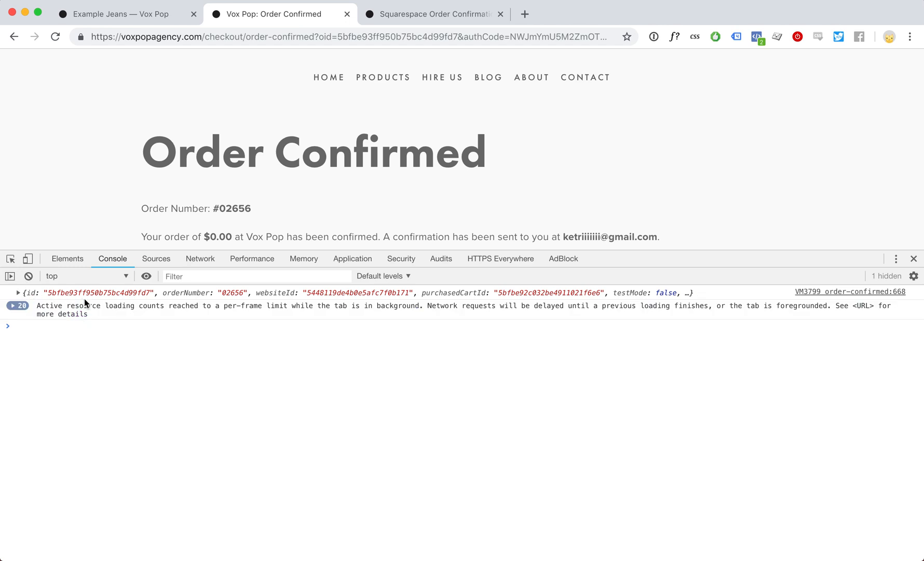
# Evaluate siteJson.items[0].sku.split("/") and expand the resulting seven-part array
pyautogui.write('siteJson.items[0].sku.s')
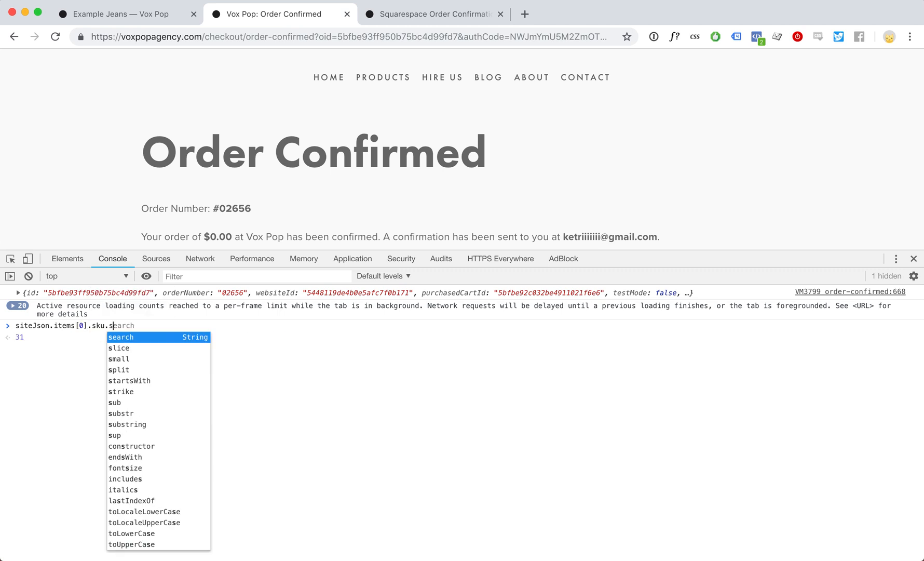
pyautogui.write('plit("/")')
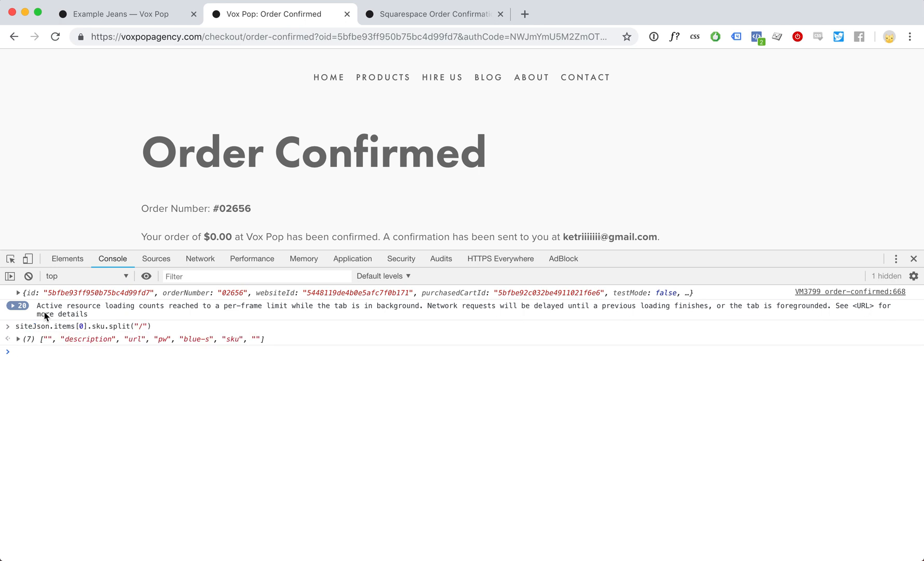
pyautogui.click(18, 339)
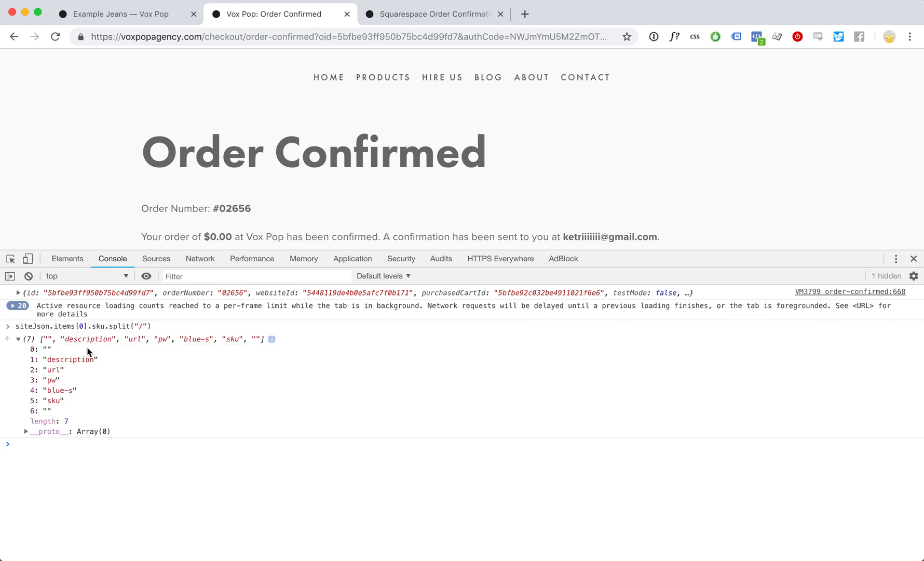
pyautogui.moveTo(57, 401)
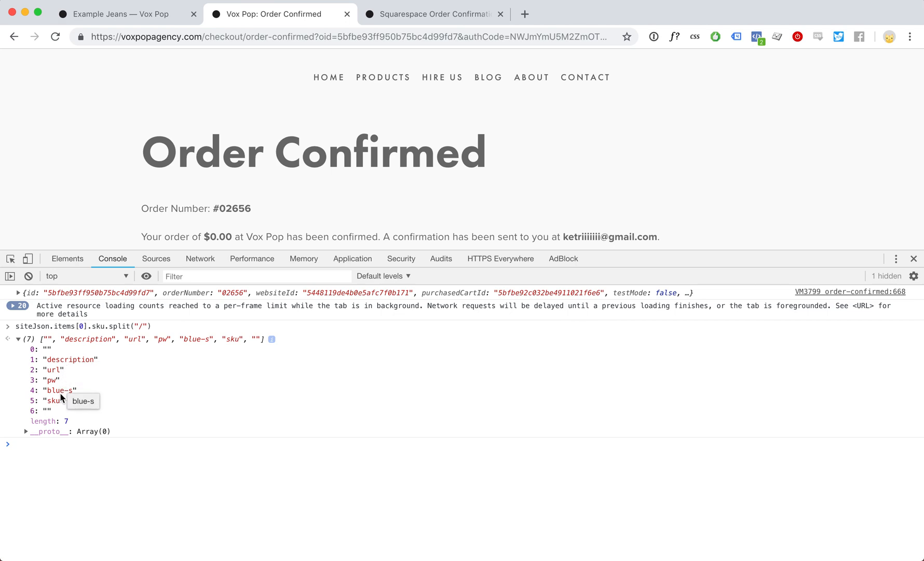
pyautogui.moveTo(64, 401)
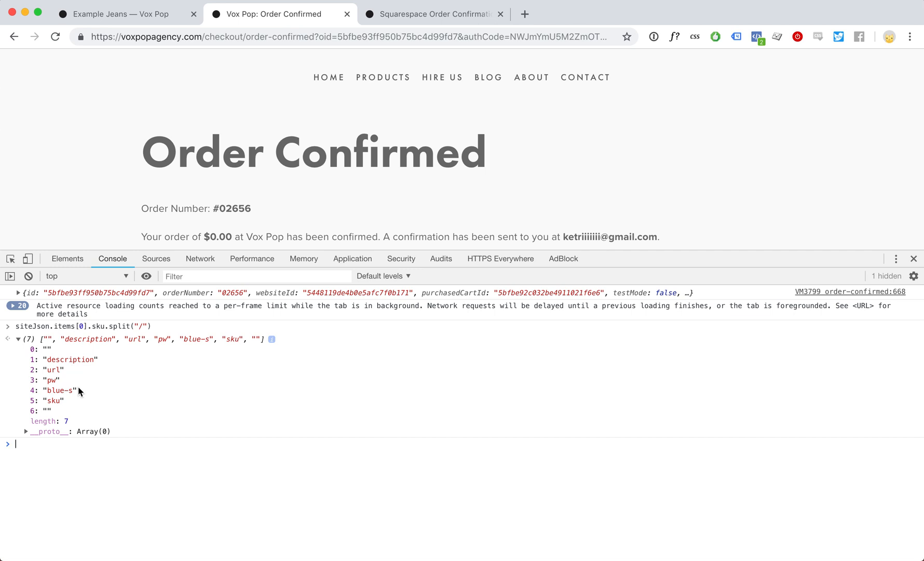
pyautogui.moveTo(60, 405)
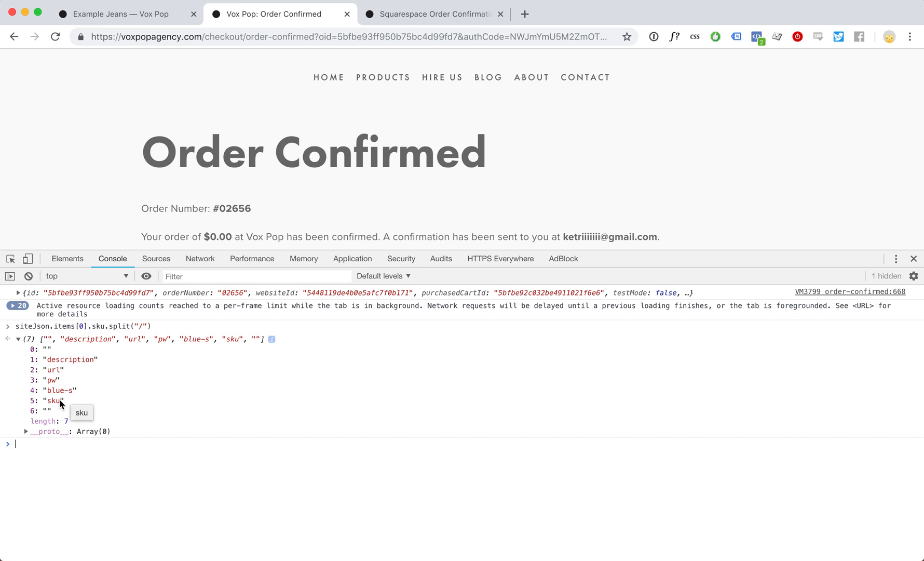
pyautogui.moveTo(73, 349)
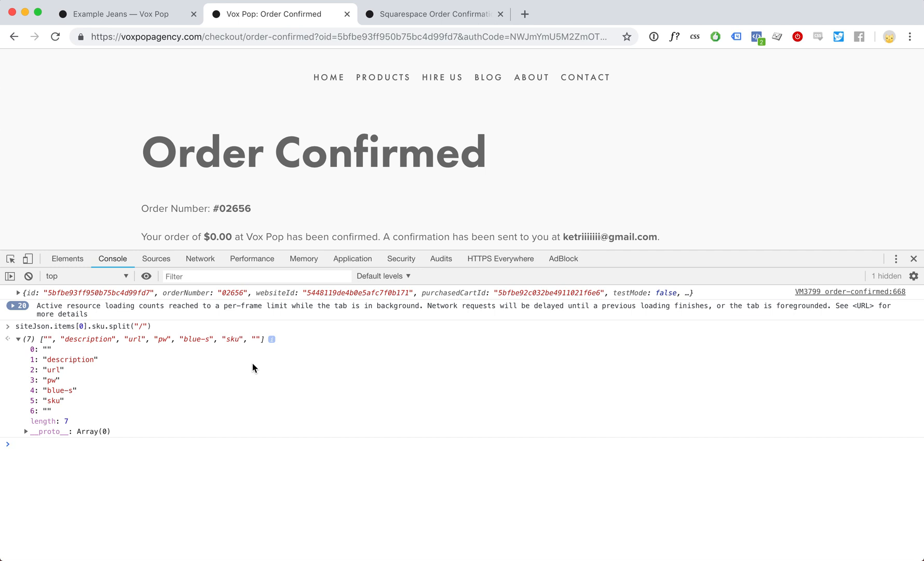
pyautogui.moveTo(262, 338)
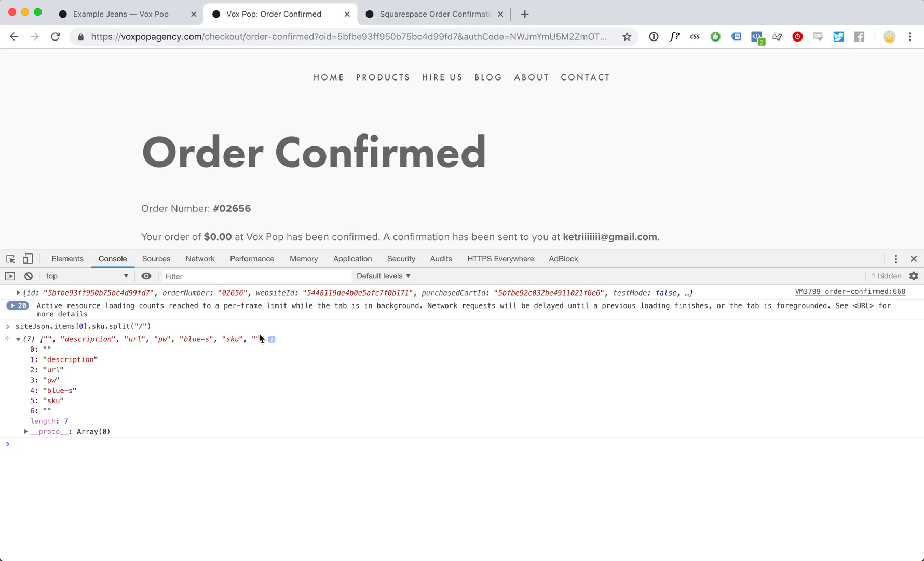
pyautogui.scroll(-3)
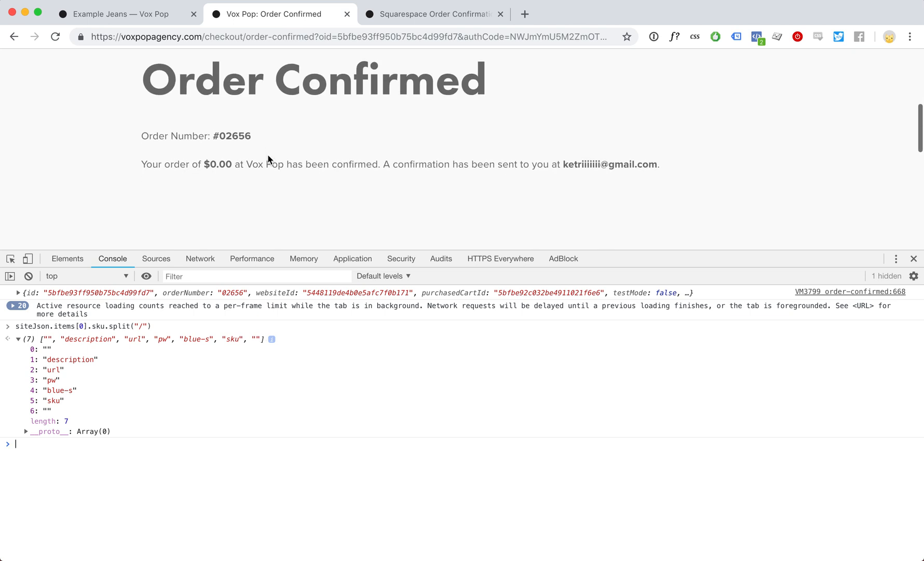